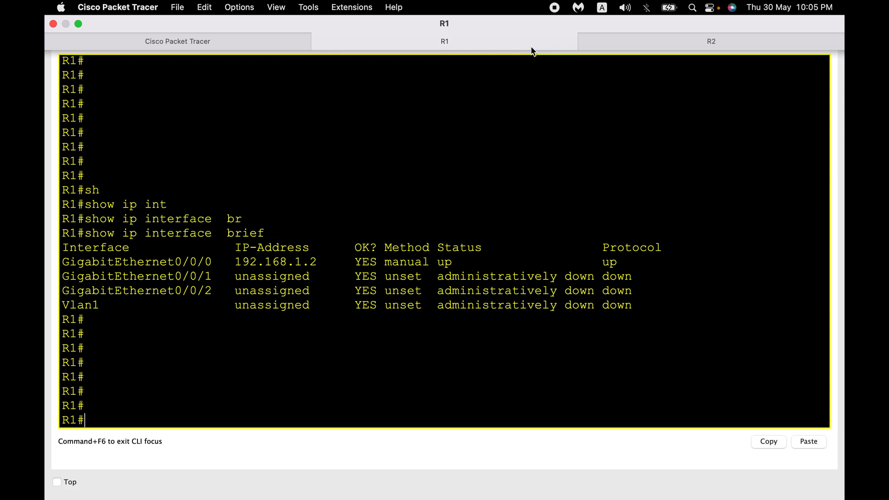
Step: Check R1's interfaces, then telnet from R1 to R2 at 192.168.1.1
text(show ip interface  brief)
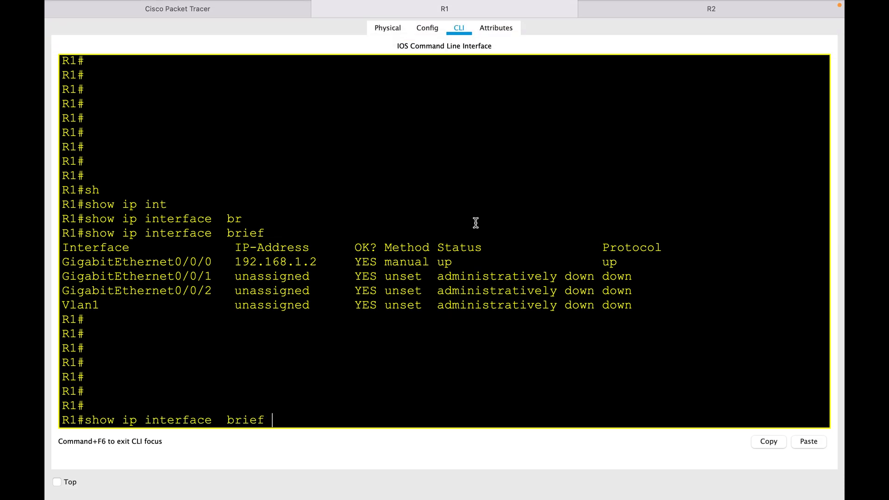
text(telnet 192.168.1.1)
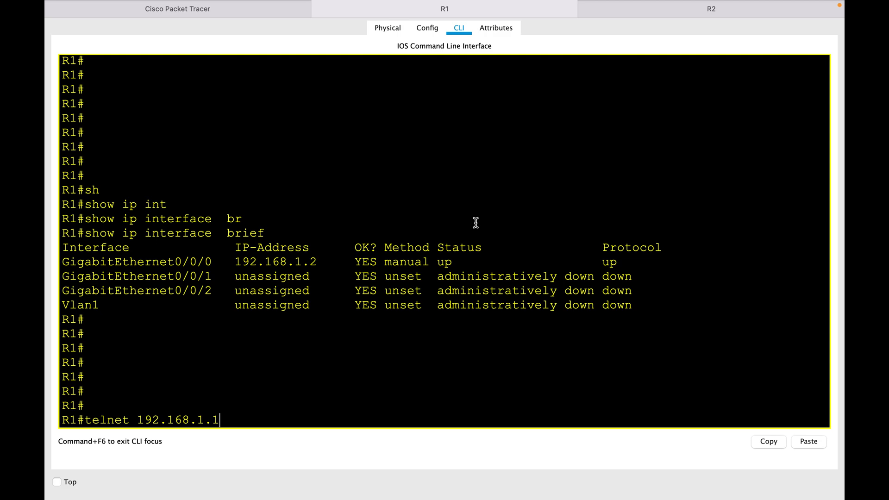
key(enter)
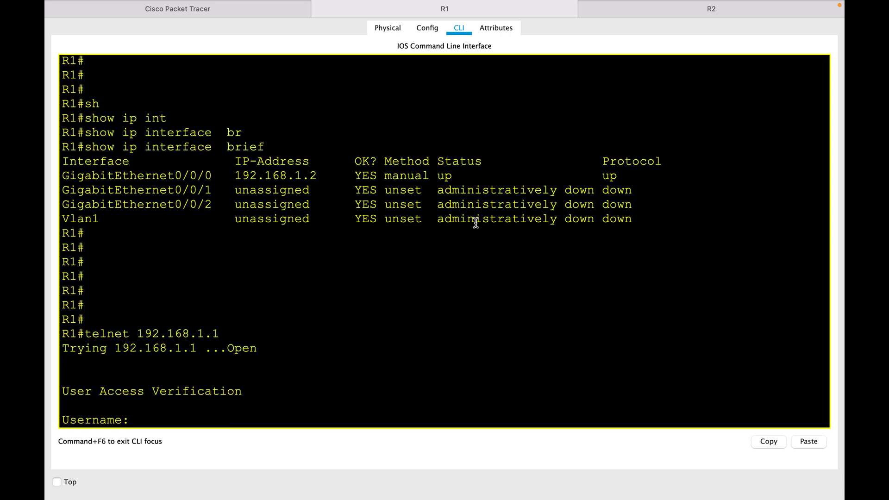
Step: Log in to R2 with the password and enter privileged mode with en
text(testUsername:)
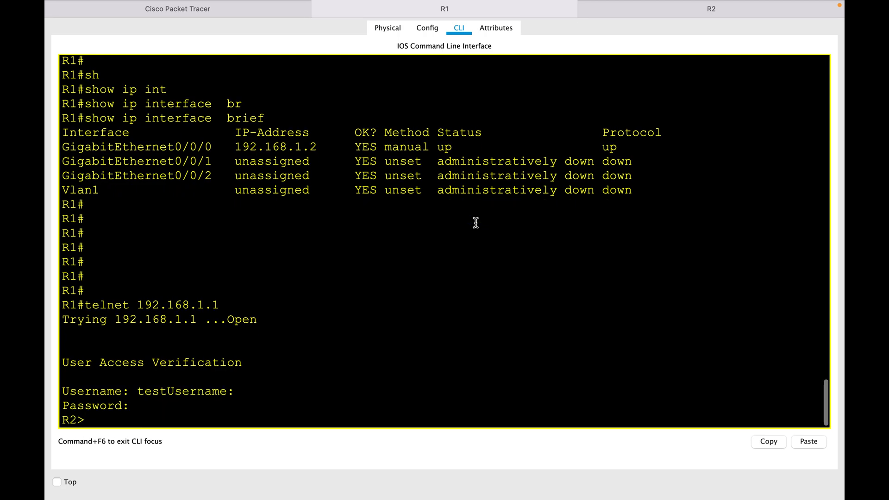
text(en)
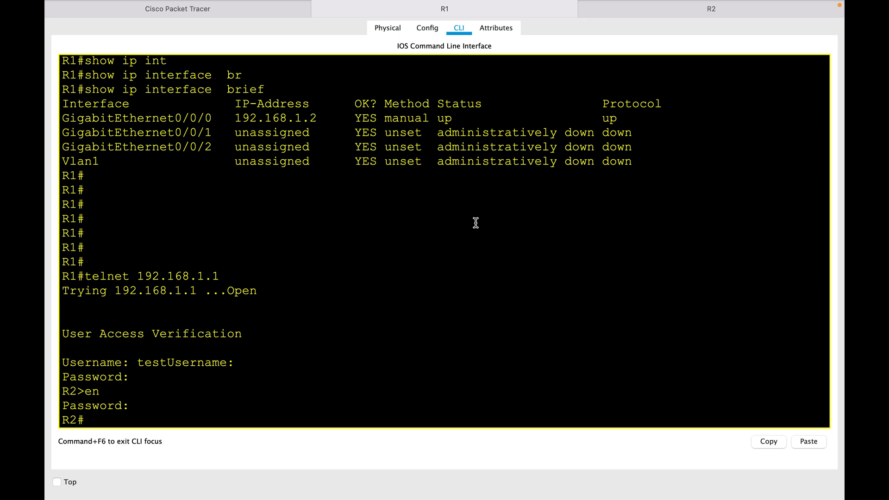
mouse_move(485, 154)
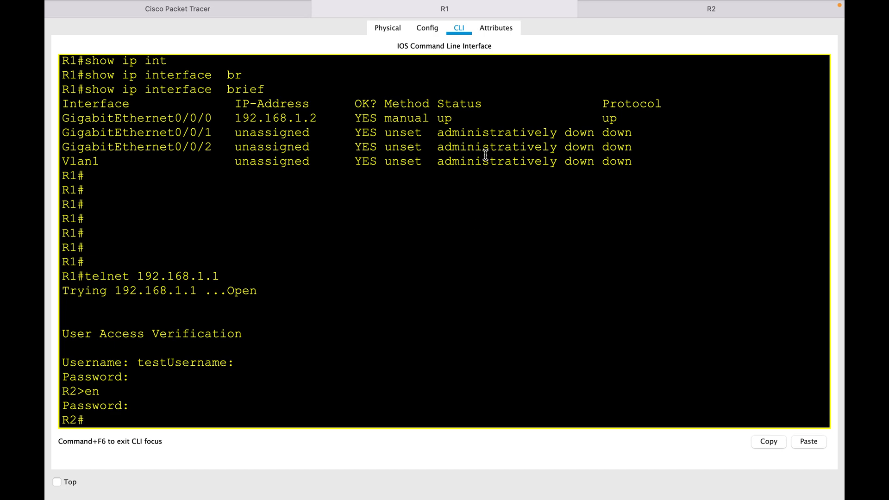
Step: Enter R2's global config with conf t and begin a banner login delimited by '$'
text(conf t)
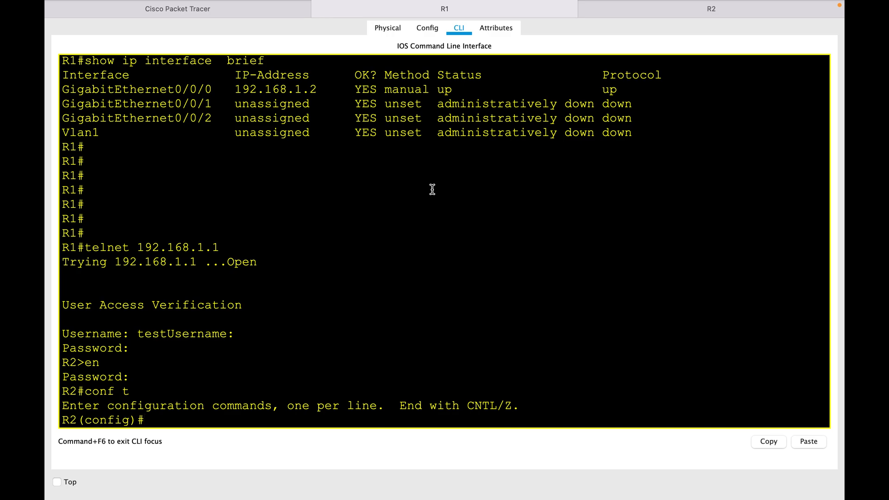
text(b)
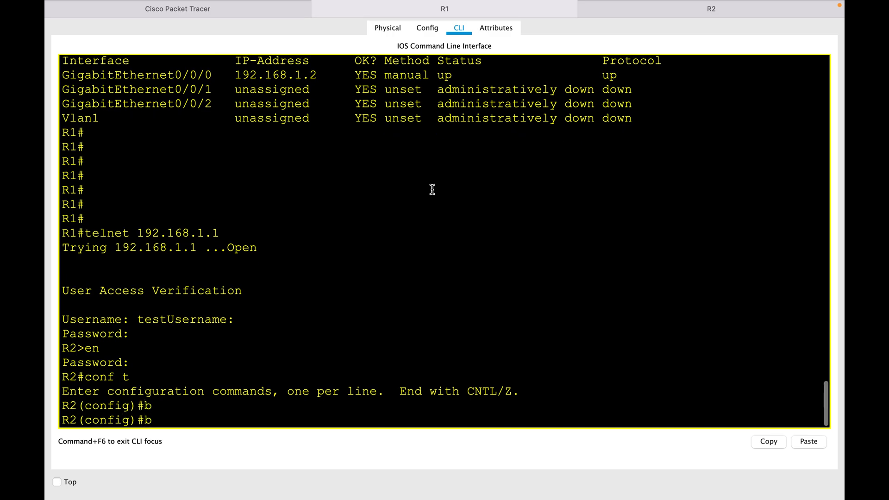
text(anner login)
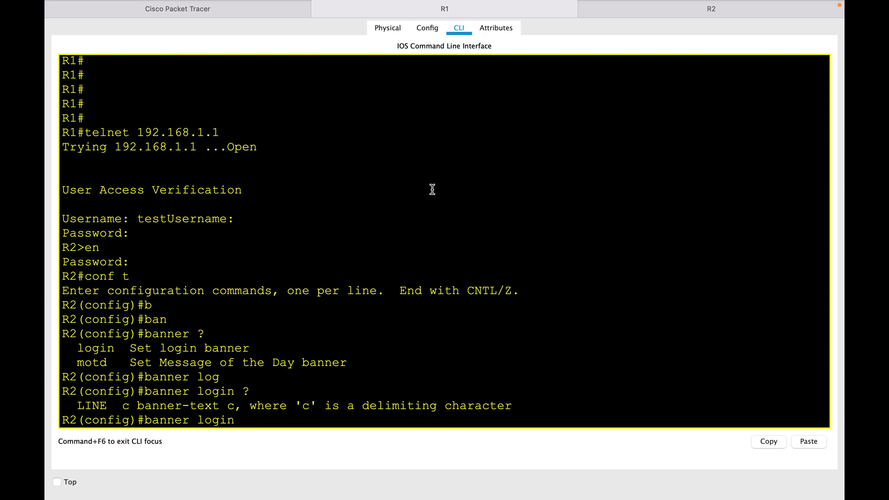
text($)
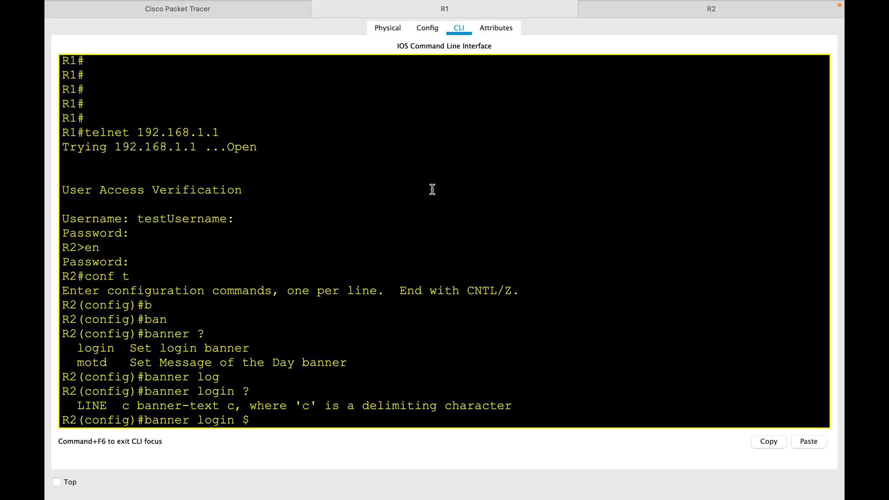
key(enter)
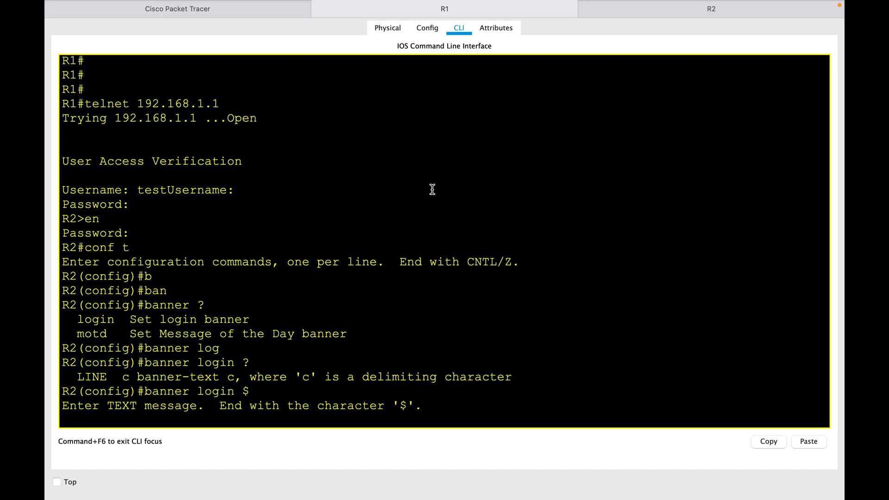
Step: Type the '##########' top border and 'authorized users only' banner line
text(######################################################################3)
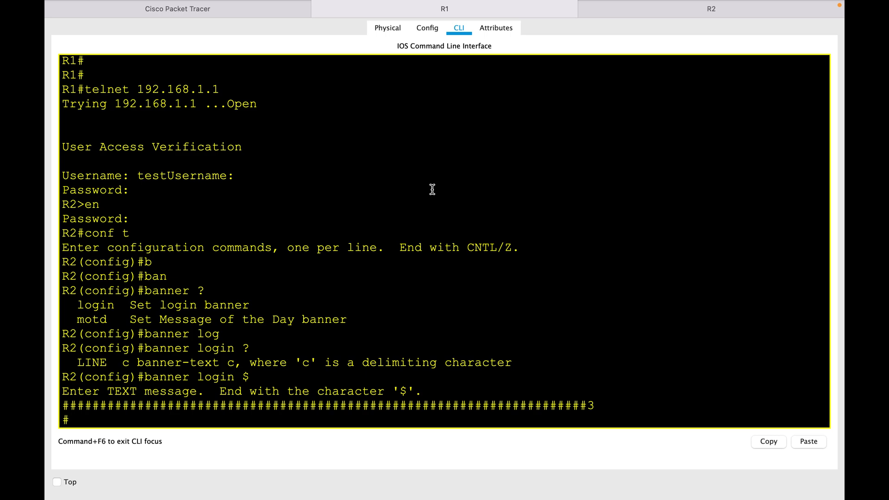
text(Au)
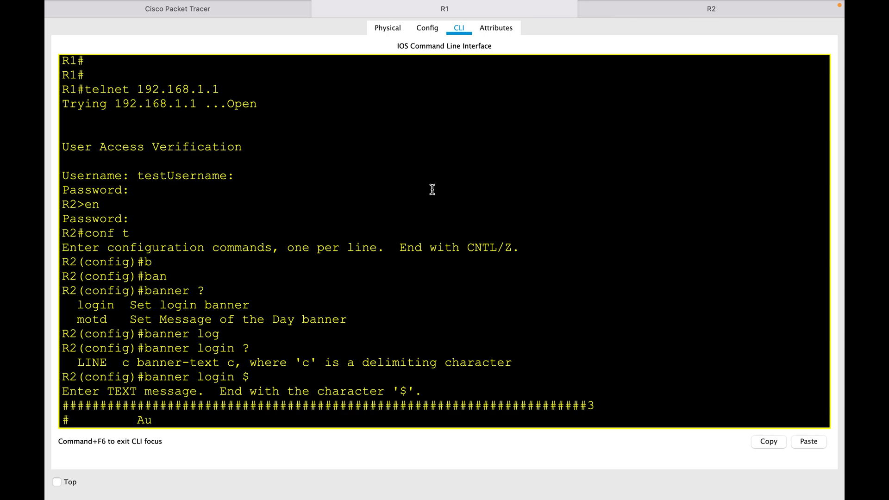
text(thorized)
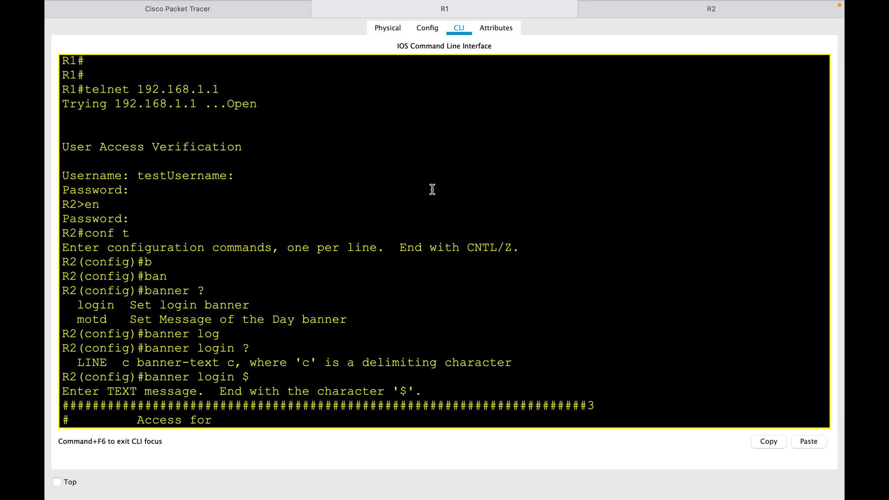
text(authro)
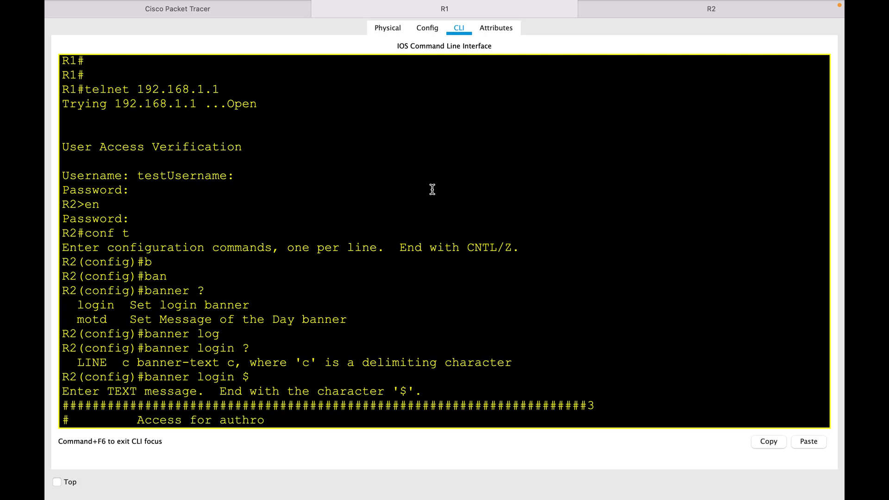
text(ized user)
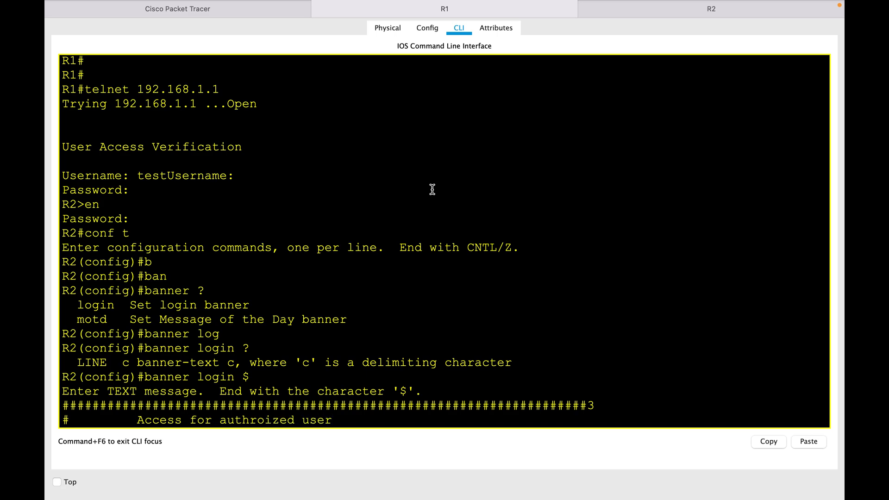
text(s onlyy)
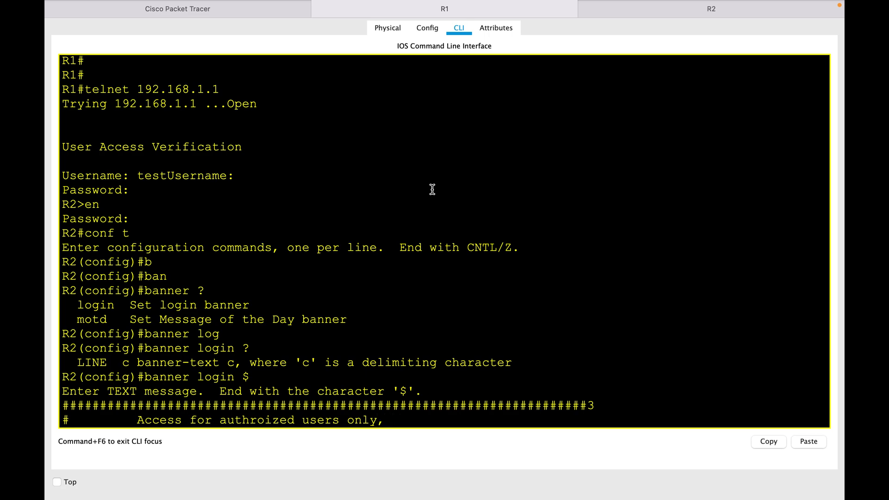
text(please e)
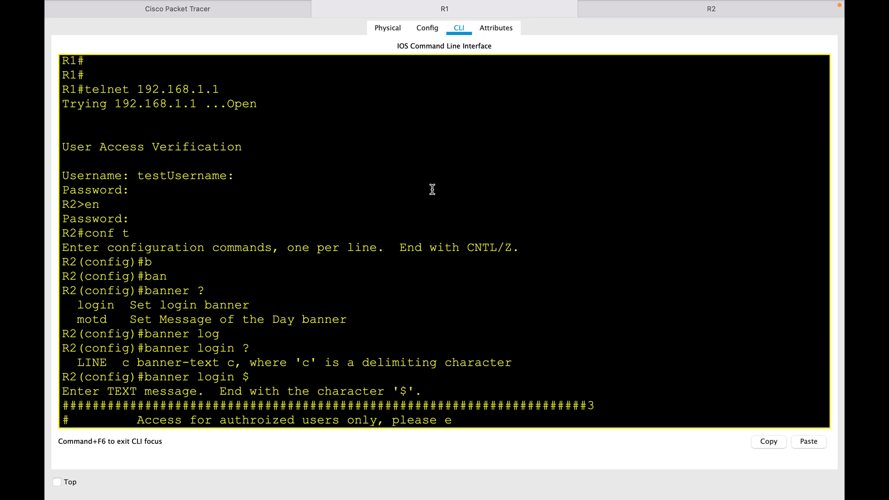
text(nter use)
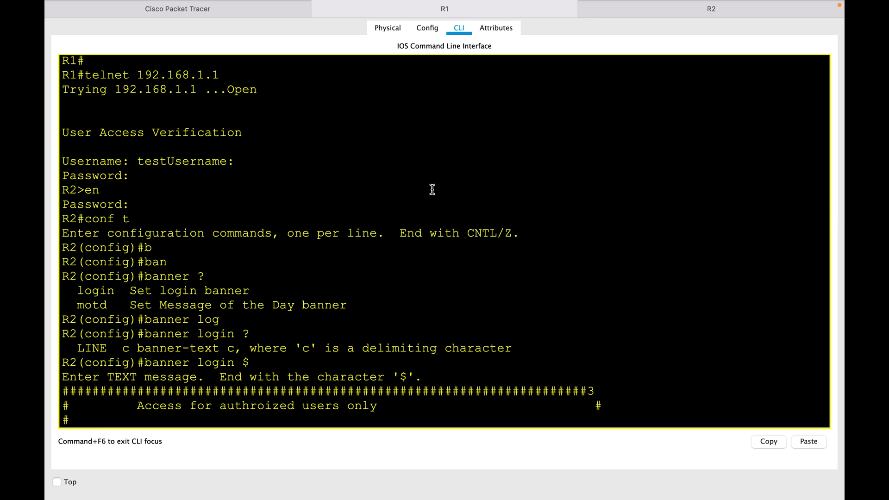
Step: Add 'Please enter username and password', the closing border, and the '$' delimiter
text(Pl)
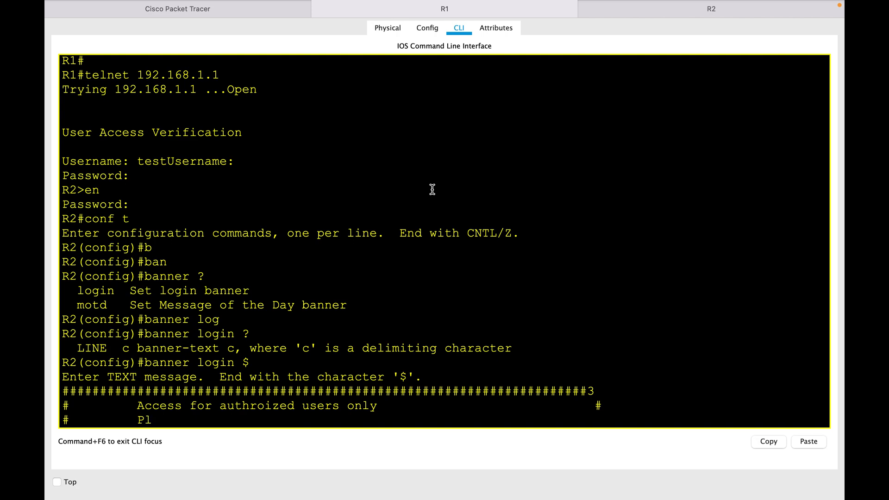
text(ease enter us)
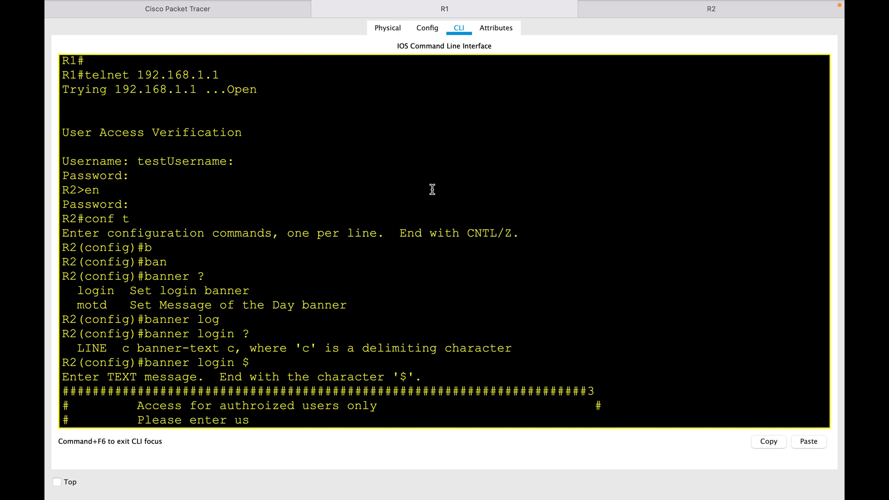
text(ername and pa)
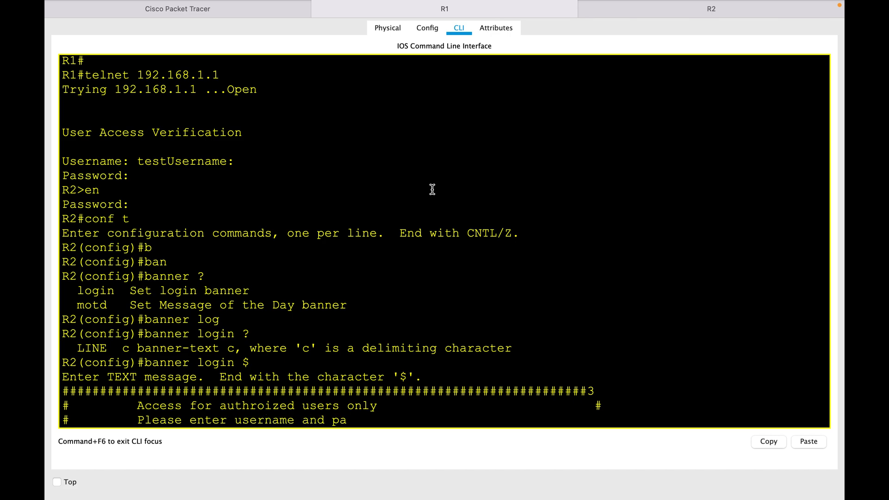
text(ssword                            #)
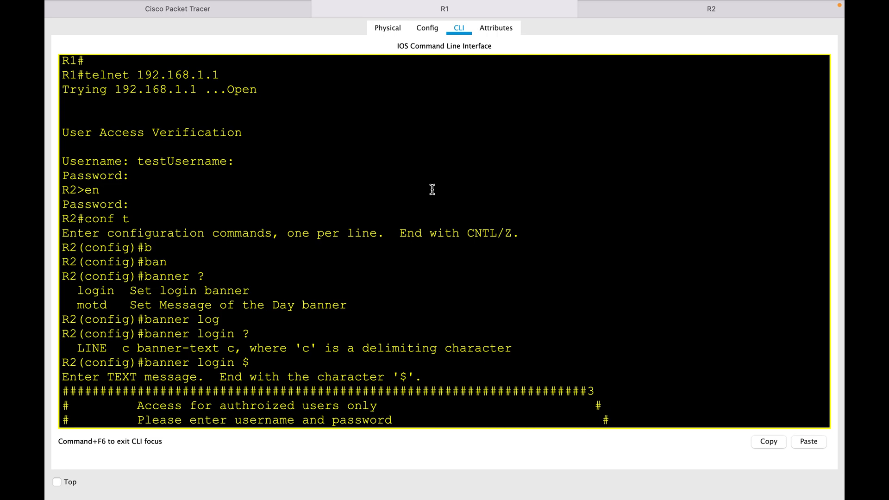
key(enter)
text(########################################################################)
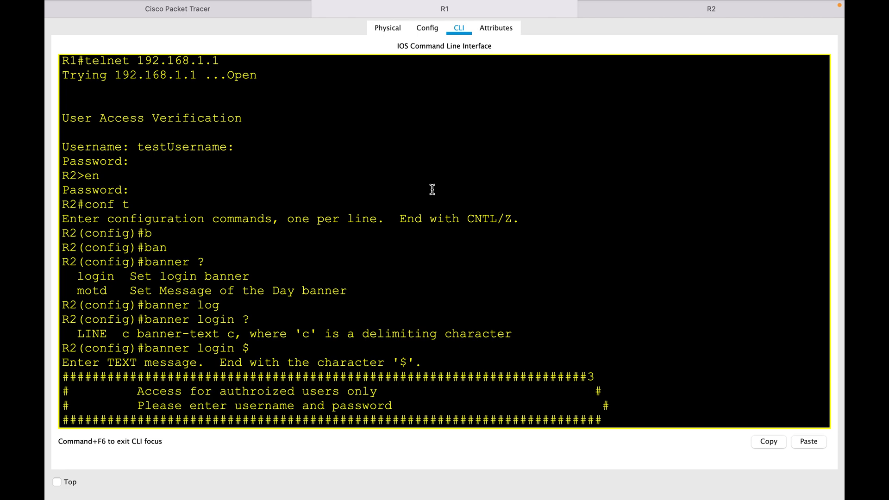
text($)
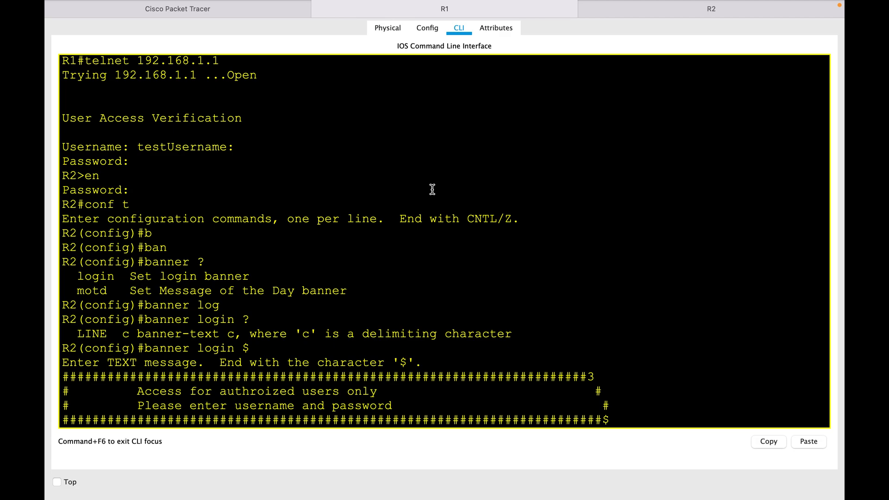
Step: Finish the login banner and exit to close the telnet session back to R1
key(enter)
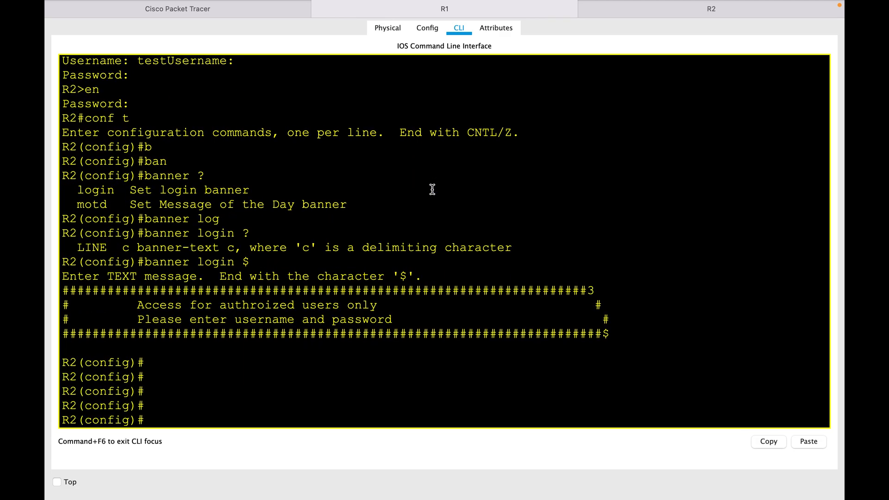
text(e)
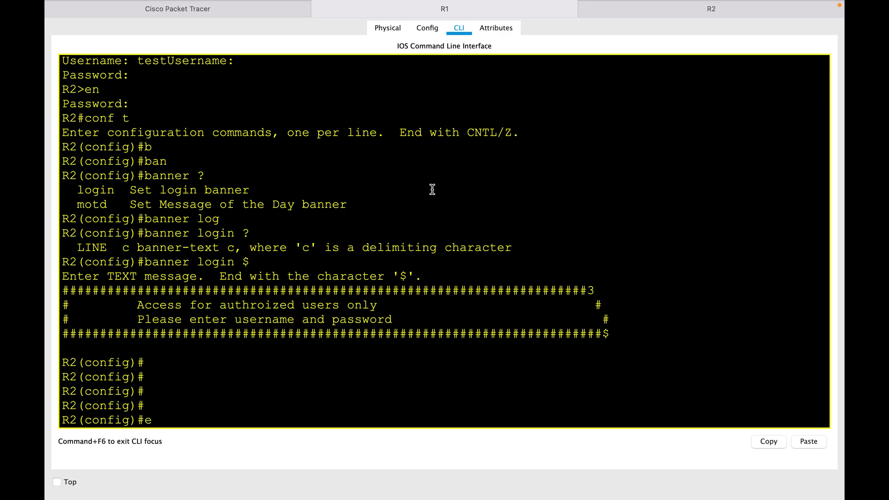
text(xit)
text(exi)
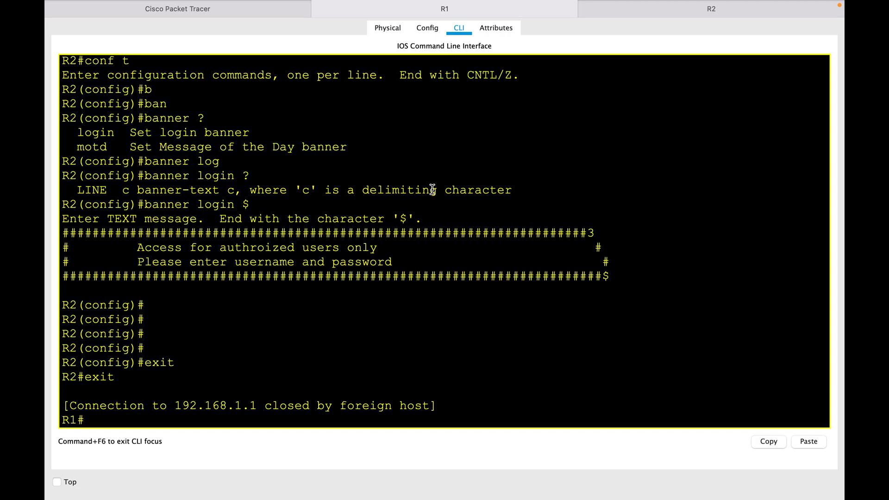
Step: Telnet from R1 to 192.168.1.1 again to see the hash-bordered login banner
text(telnet 192.168.1.1)
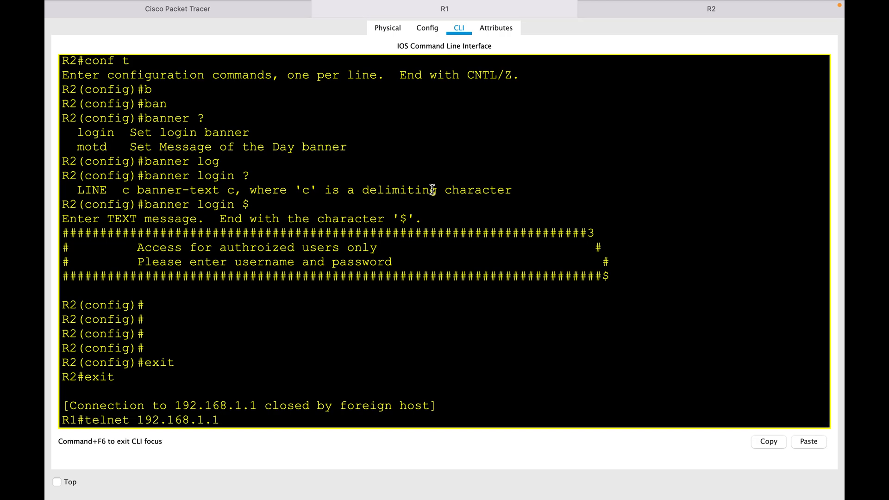
key(enter)
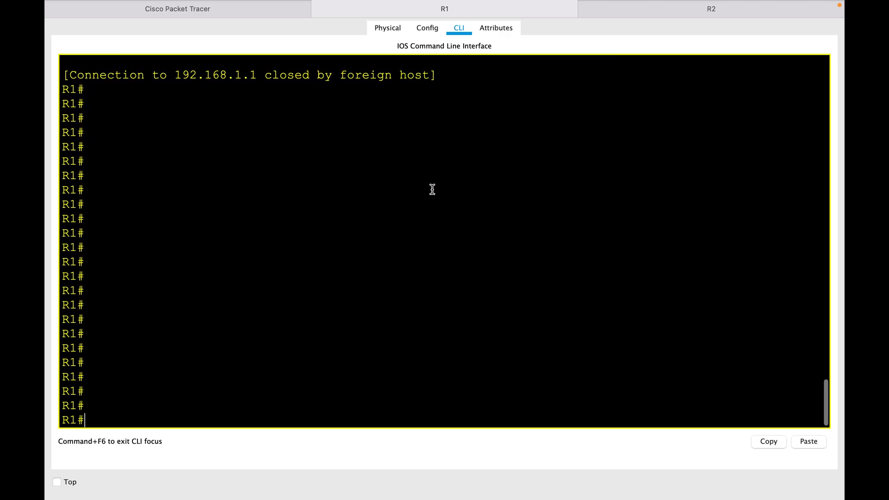
text(telnet 192.168.1.1)
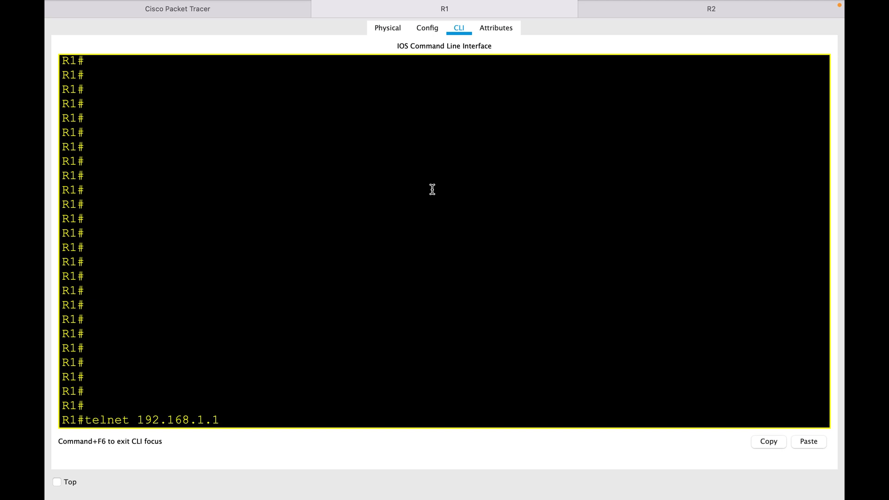
key(enter)
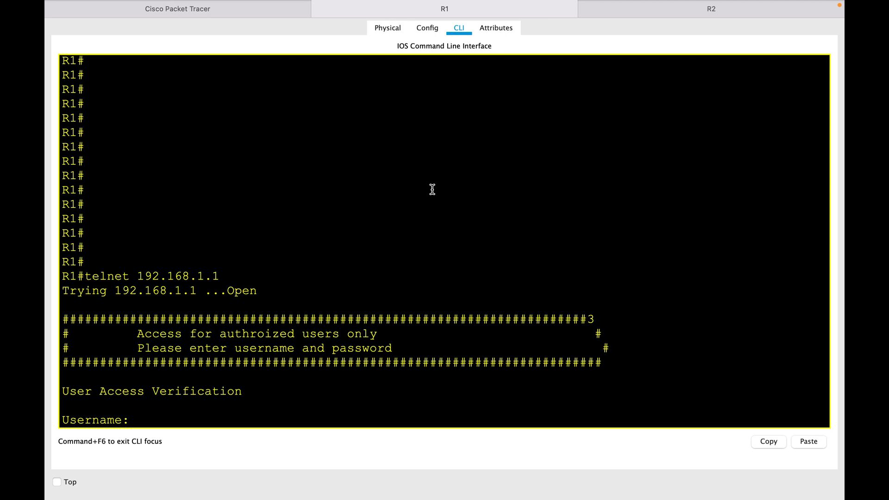
mouse_move(255, 324)
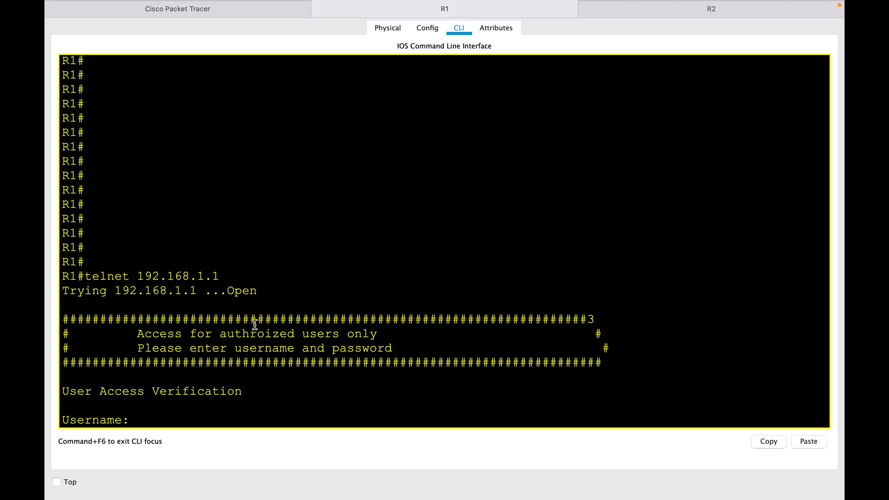